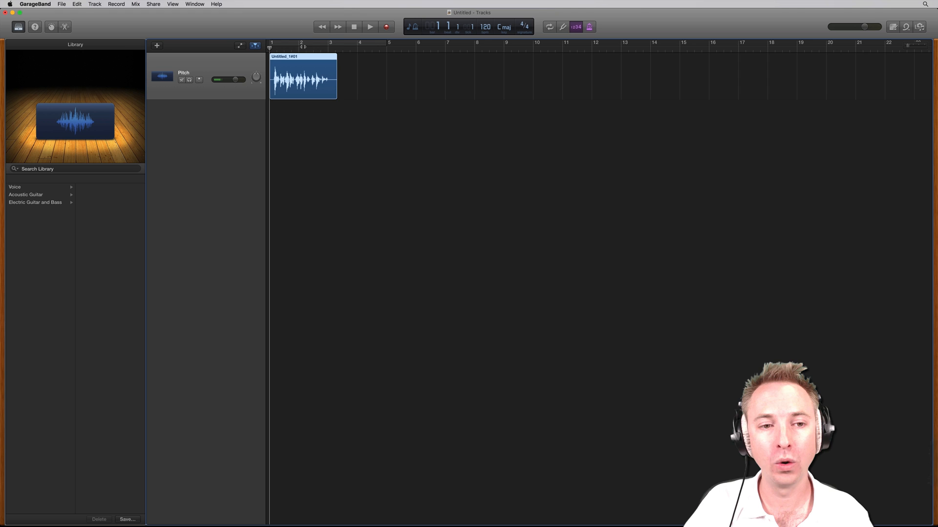
Step: Play back the recorded vocal, then stop playback
click(370, 26)
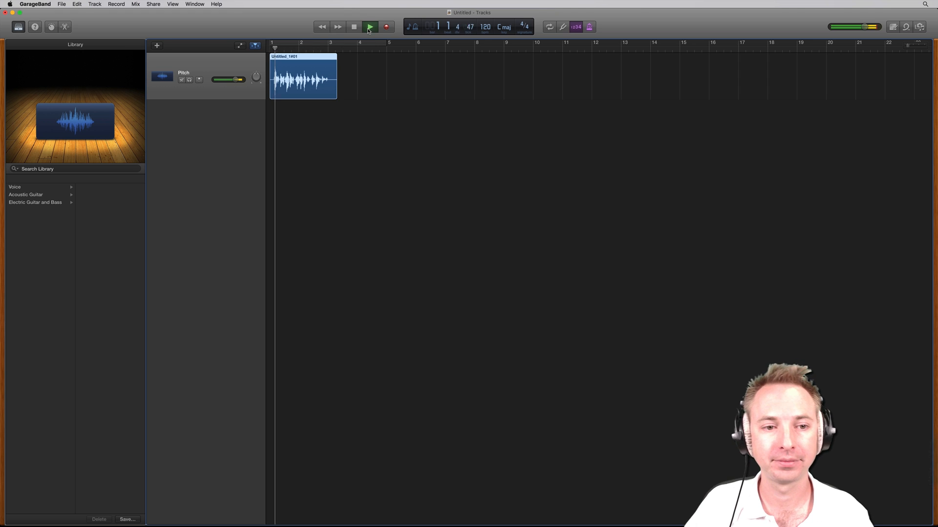
click(369, 27)
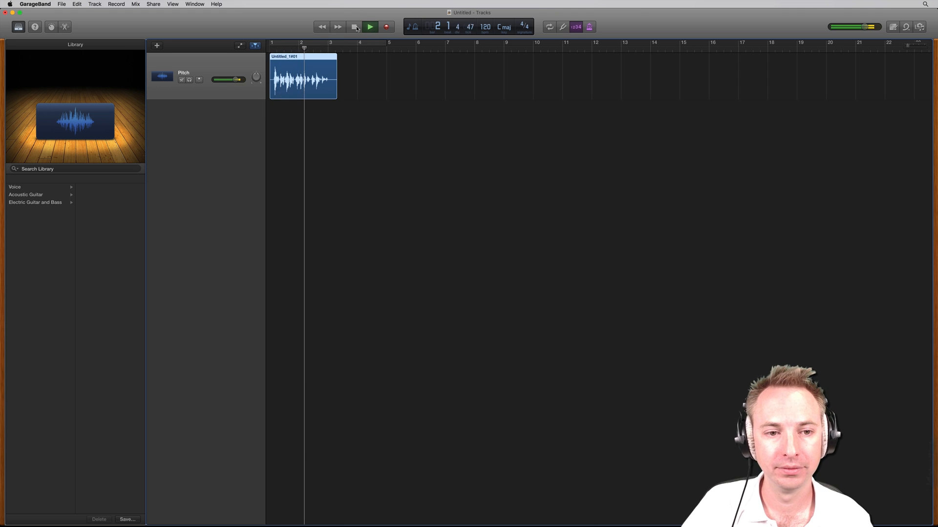
click(370, 26)
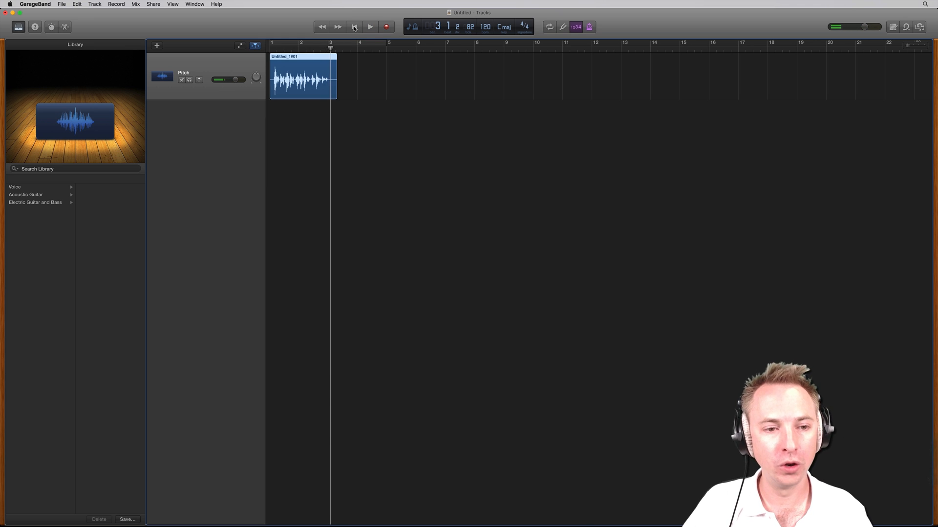
click(353, 27)
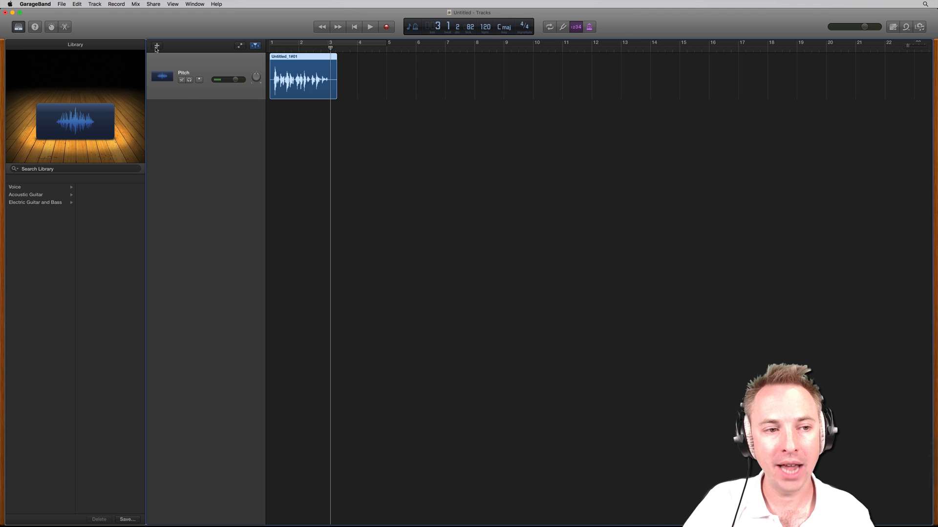
Step: Add a new audio track with the Voice > Compressed Vocal patch
click(157, 45)
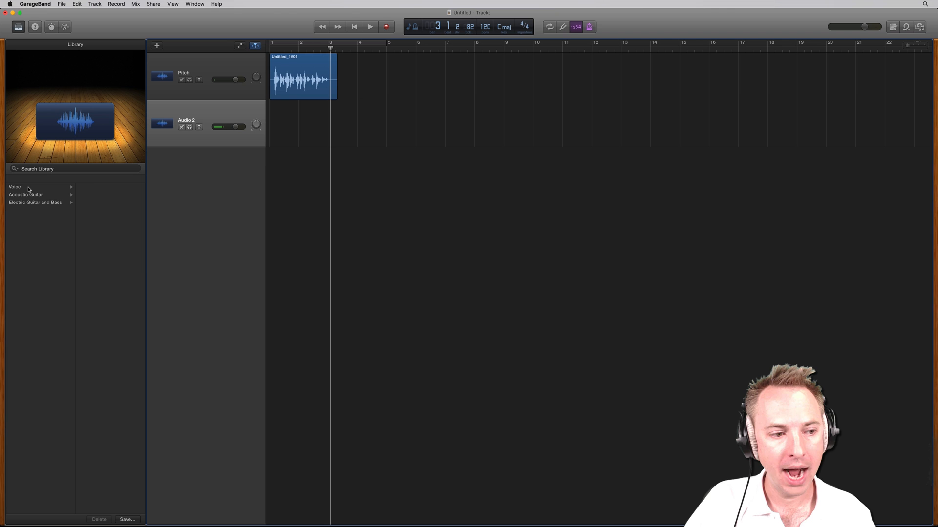
click(15, 187)
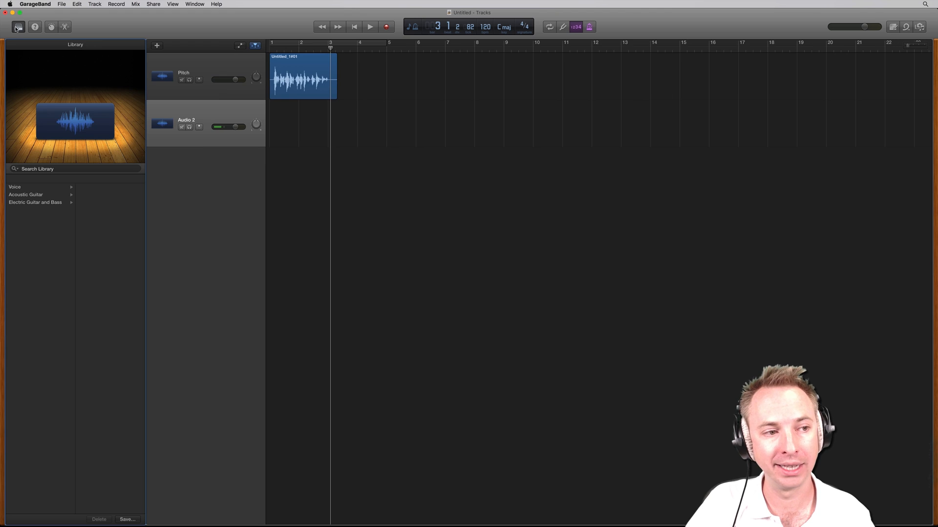
click(14, 187)
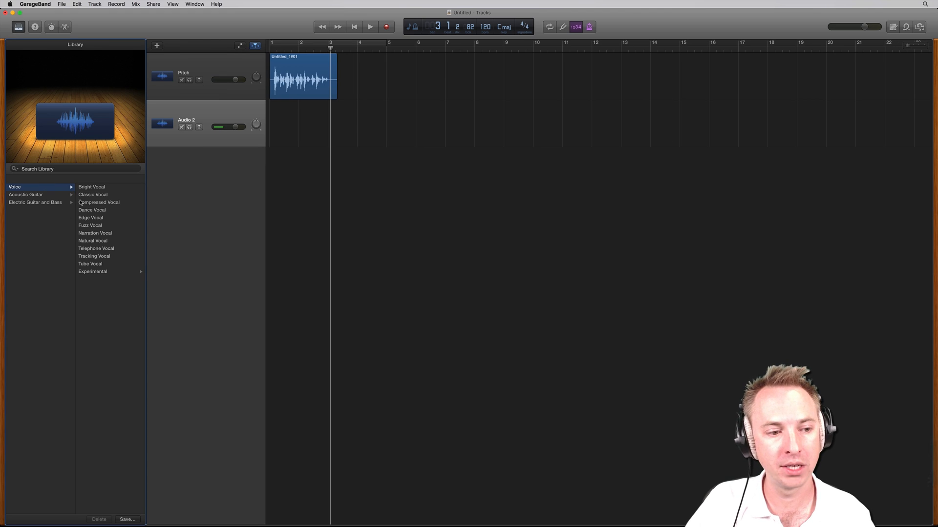
click(98, 202)
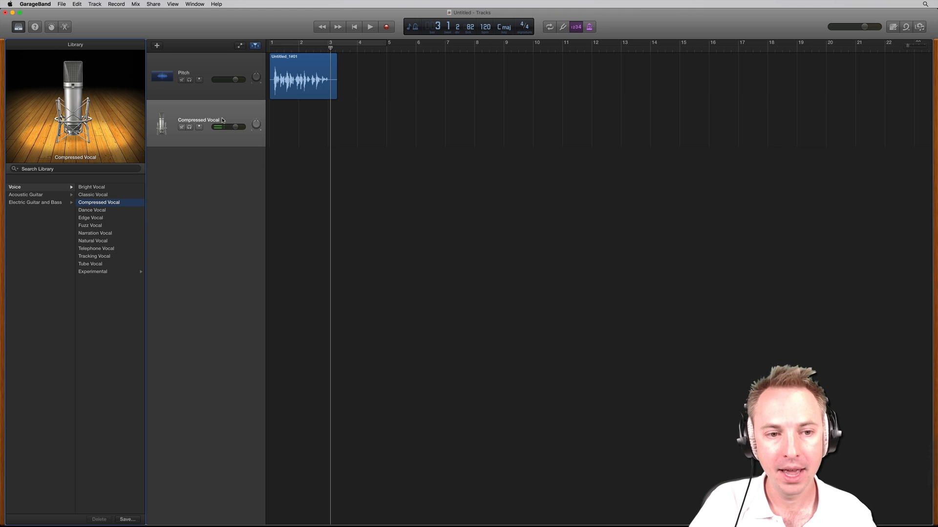
mouse_move(274, 122)
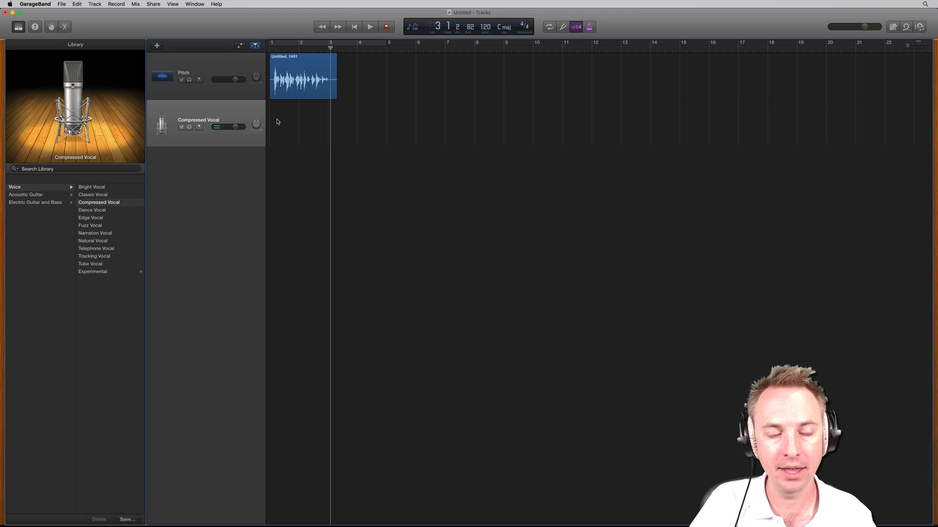
mouse_move(128, 70)
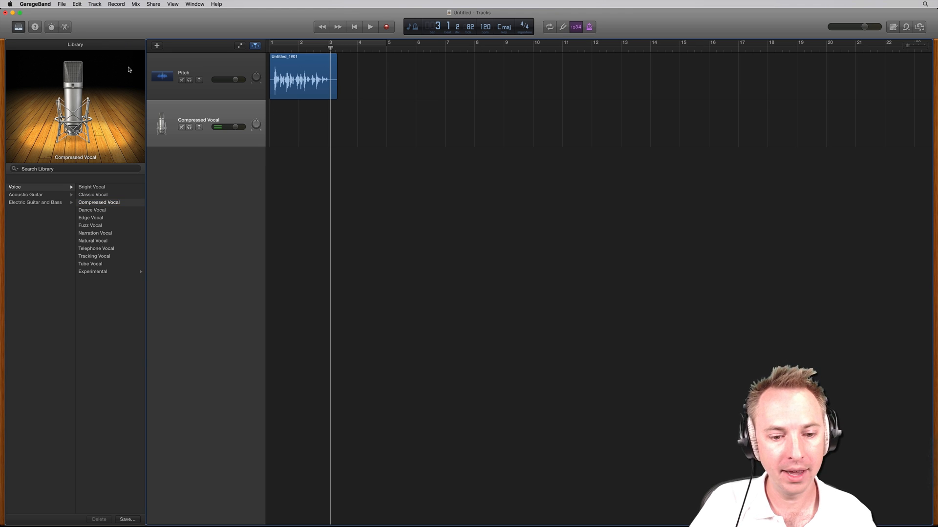
Step: Toggle Smart Controls and the Editor, returning to the Compressed Vocal Smart Controls
click(51, 27)
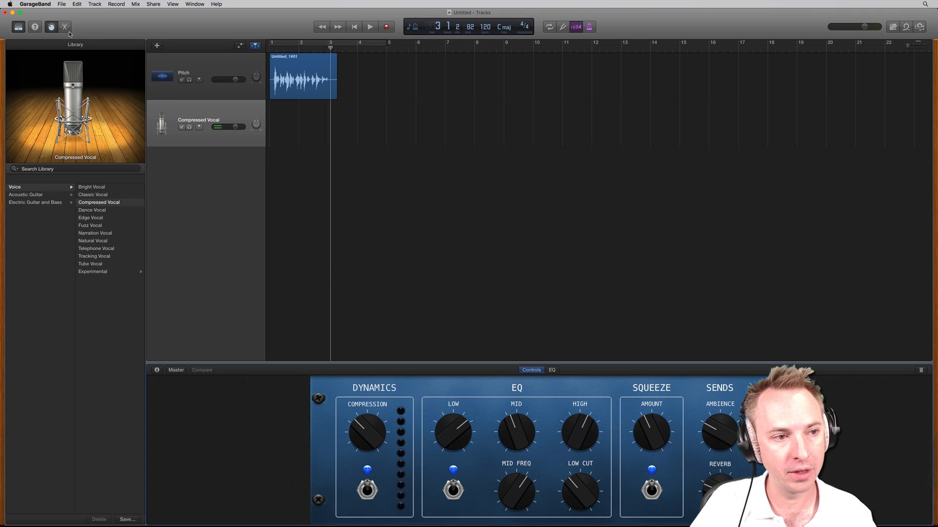
click(64, 26)
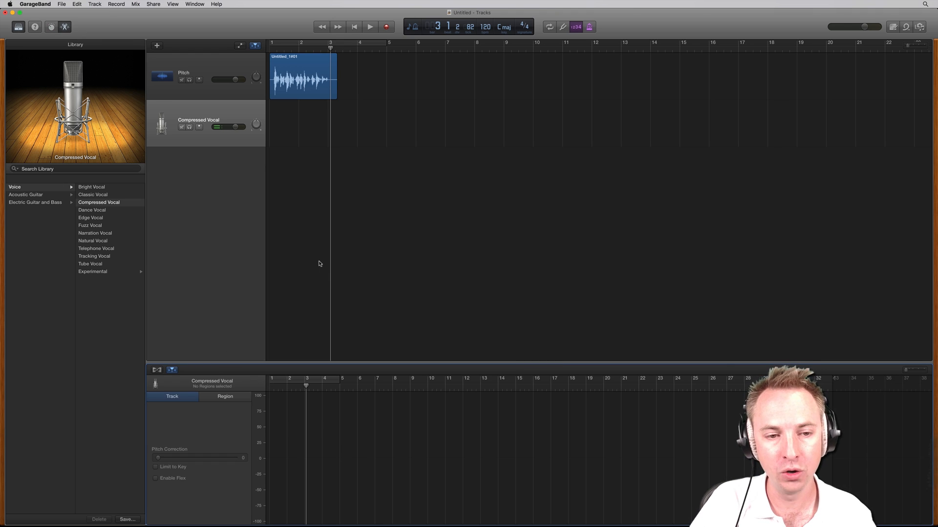
click(301, 76)
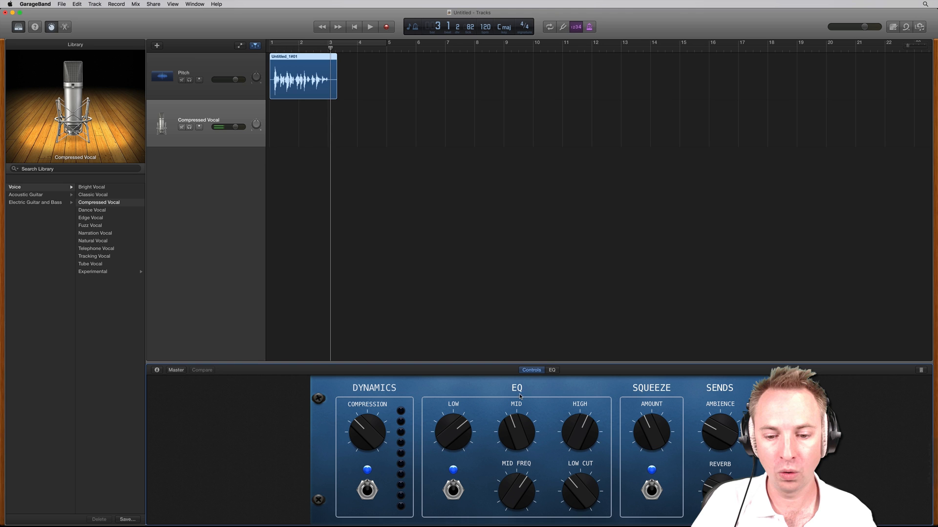
mouse_move(478, 415)
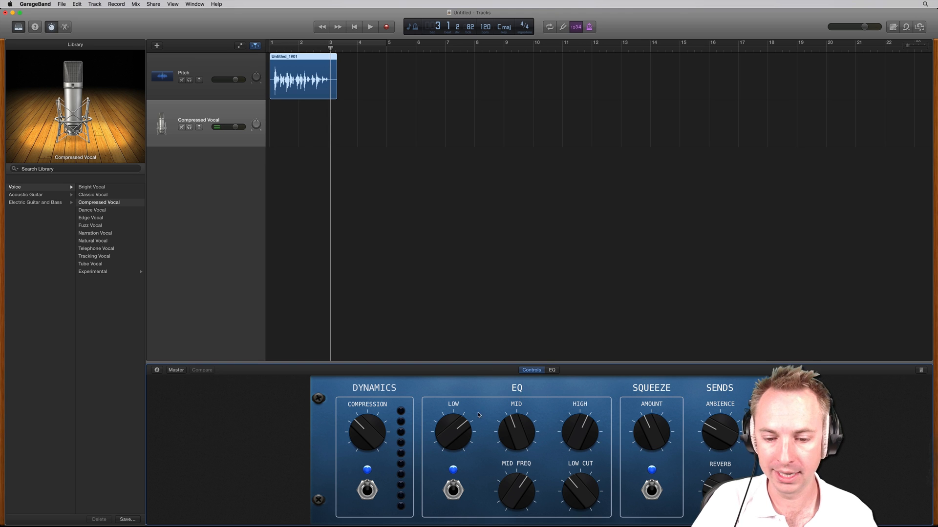
mouse_move(293, 297)
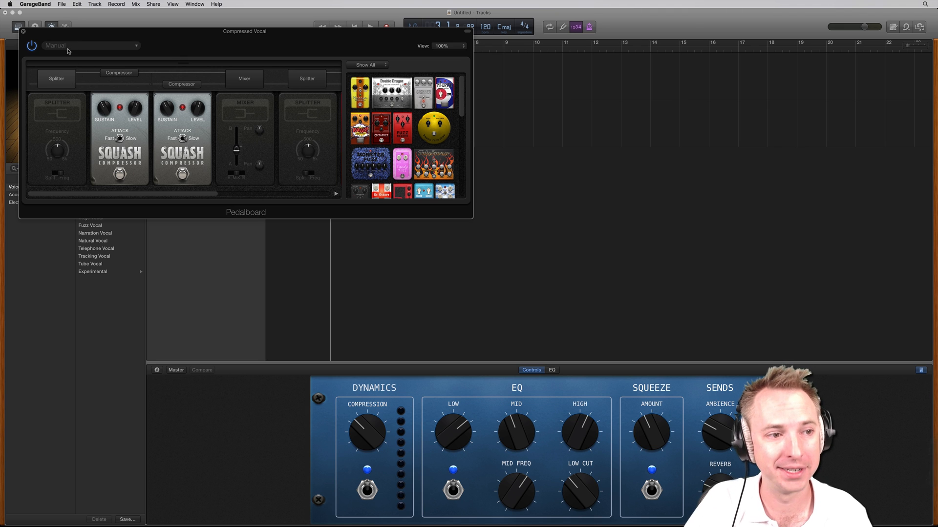
Step: Load the Pitch > Octave Up Mix preset into the Compressed Vocal Pedalboard
click(90, 45)
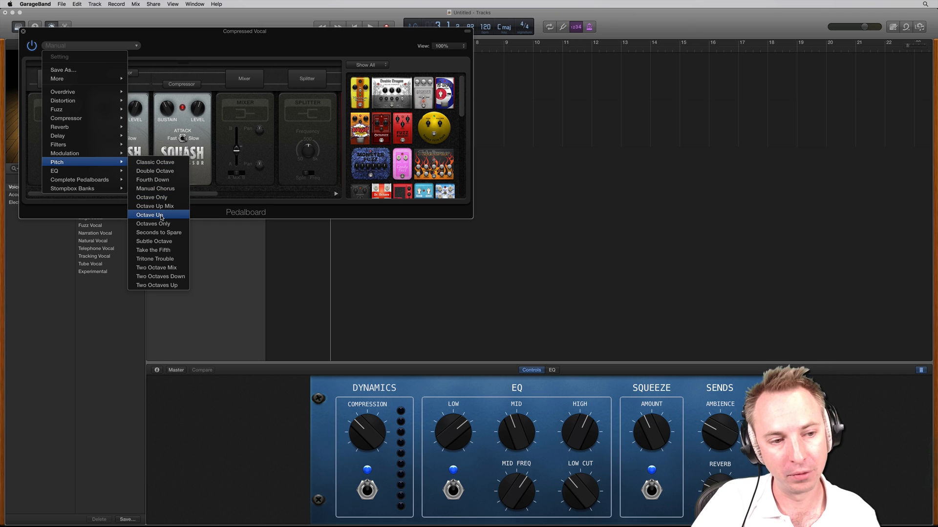
mouse_move(154, 206)
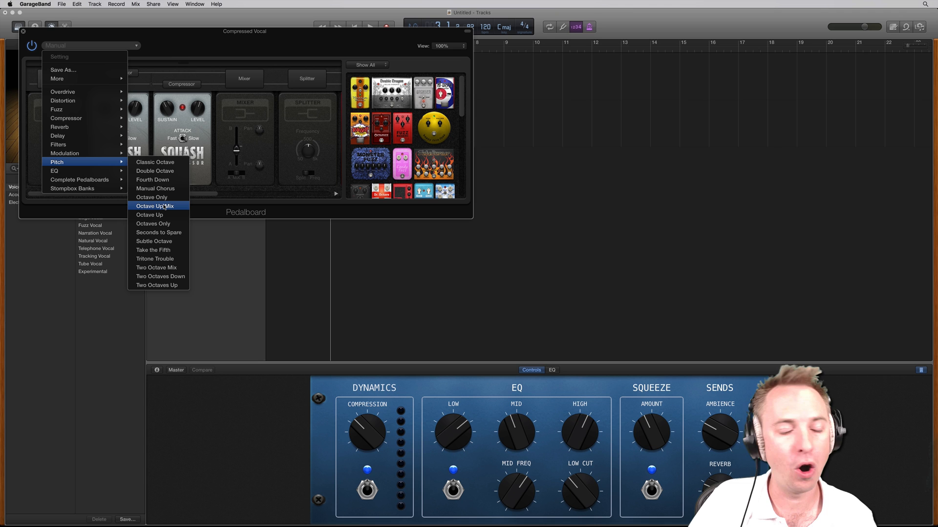
click(155, 205)
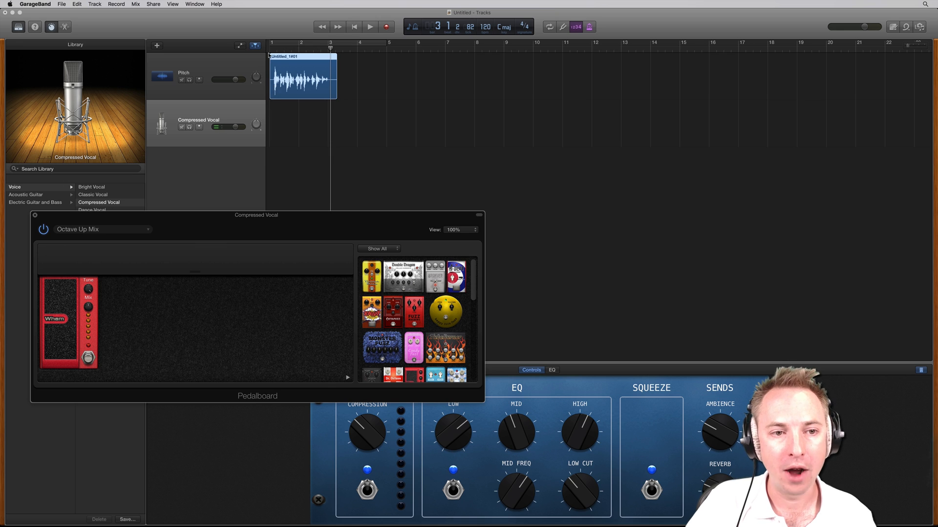
click(353, 26)
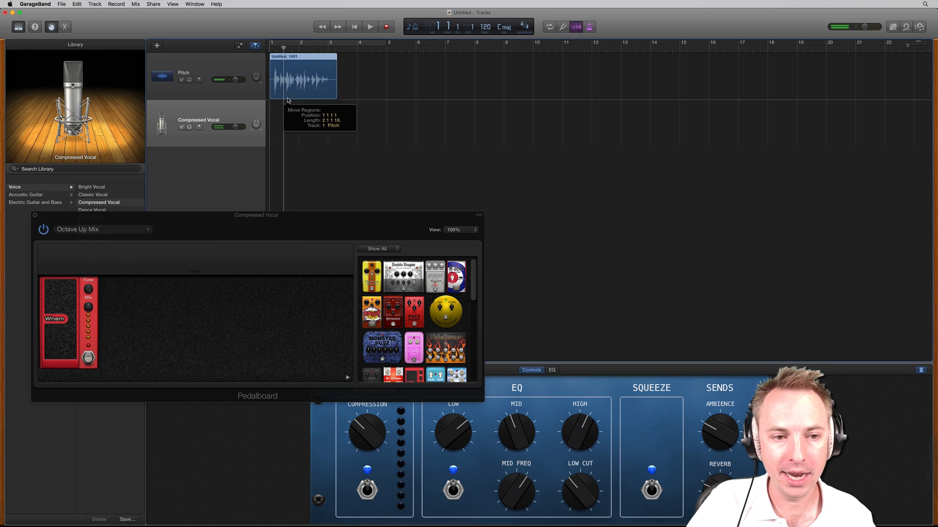
Step: Drag the Untitled vocal region onto the Compressed Vocal track and audition it
drag(303, 77, 303, 123)
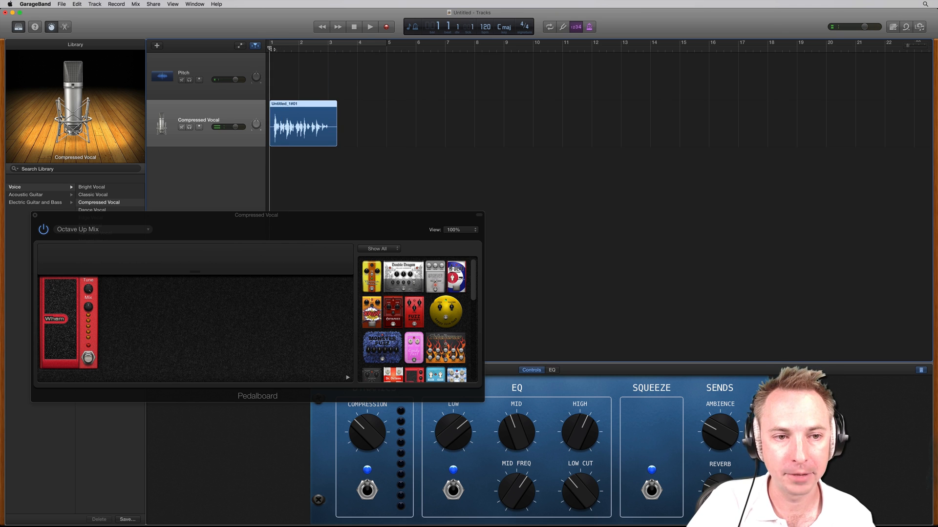
click(369, 26)
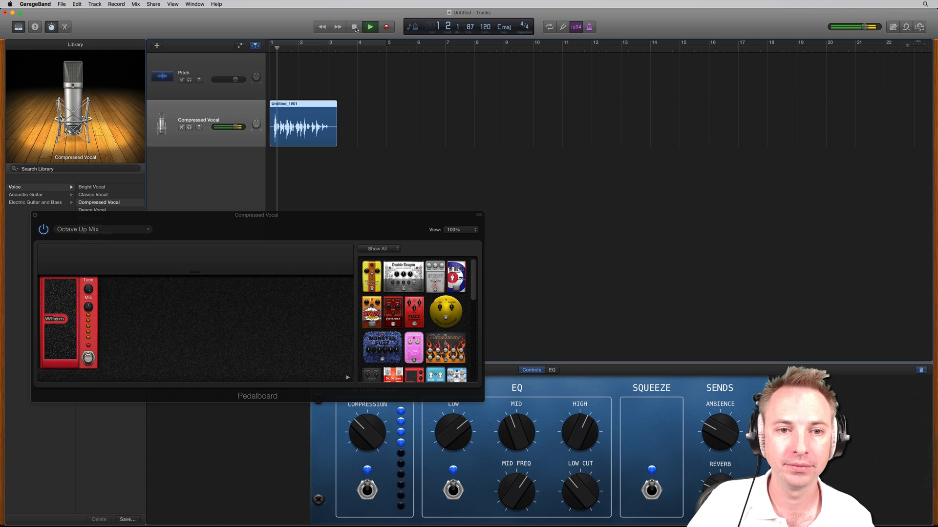
click(370, 27)
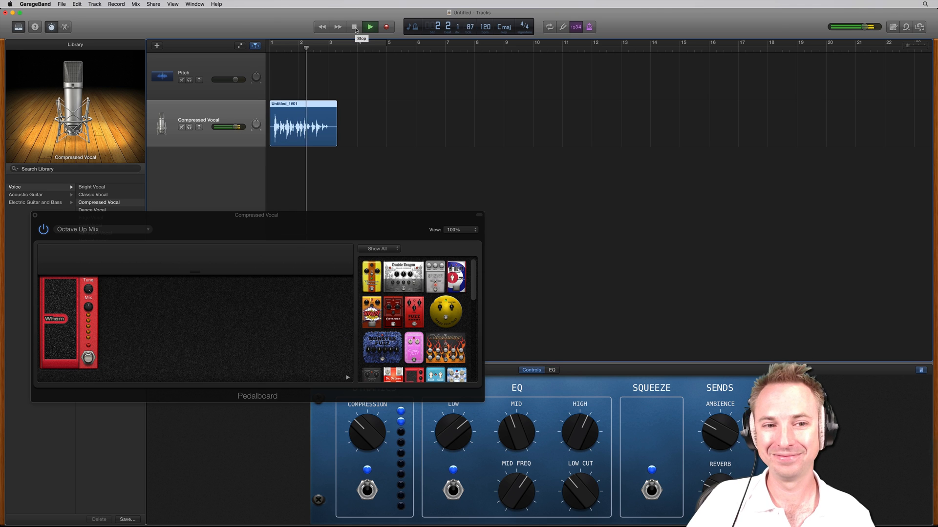
click(370, 26)
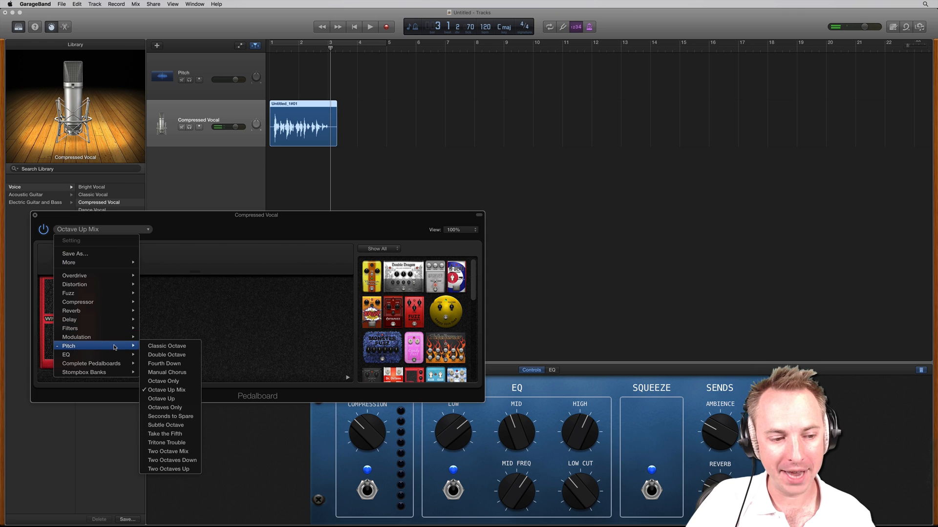
mouse_move(163, 381)
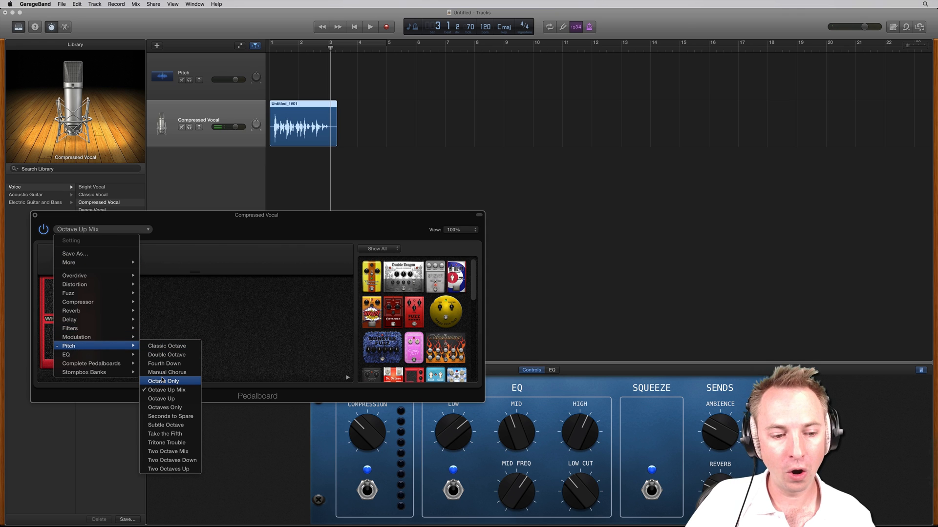
mouse_move(161, 399)
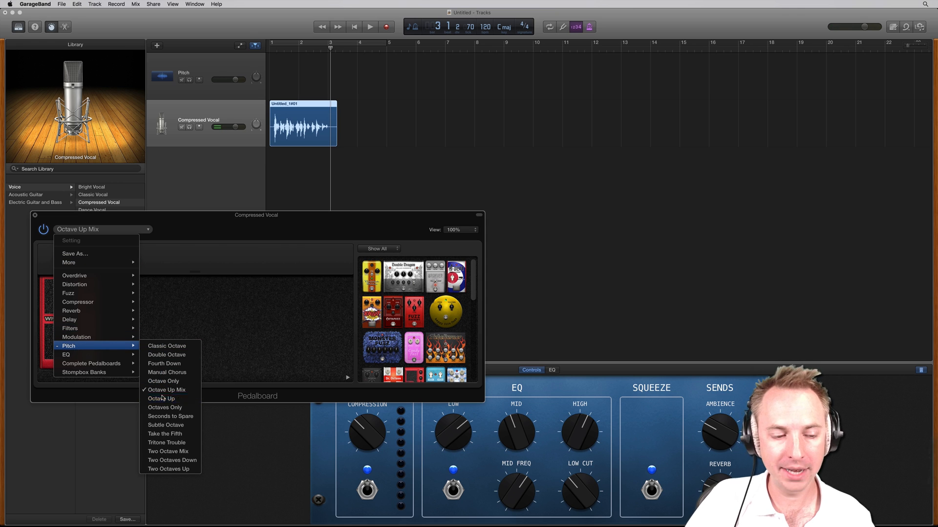
Step: Apply the Octave Up pitch preset and listen to the vocal
click(162, 399)
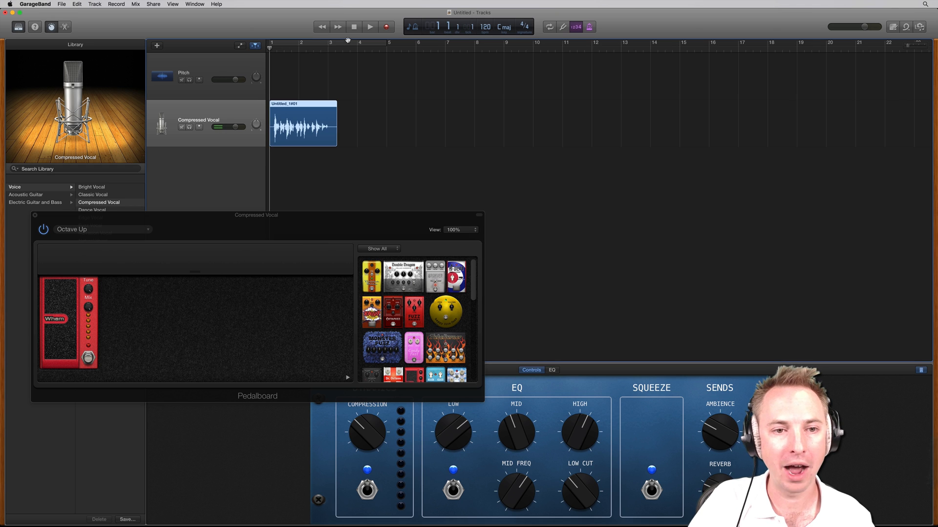
click(370, 26)
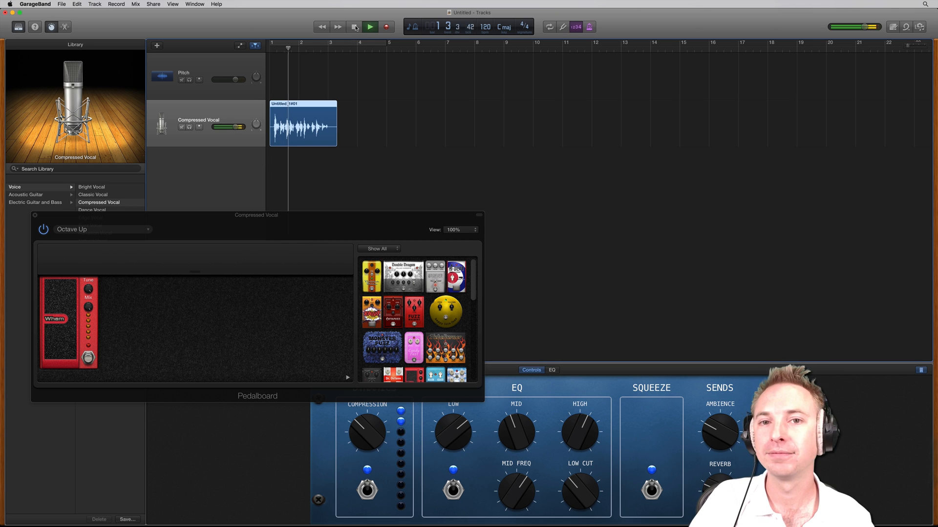
click(369, 27)
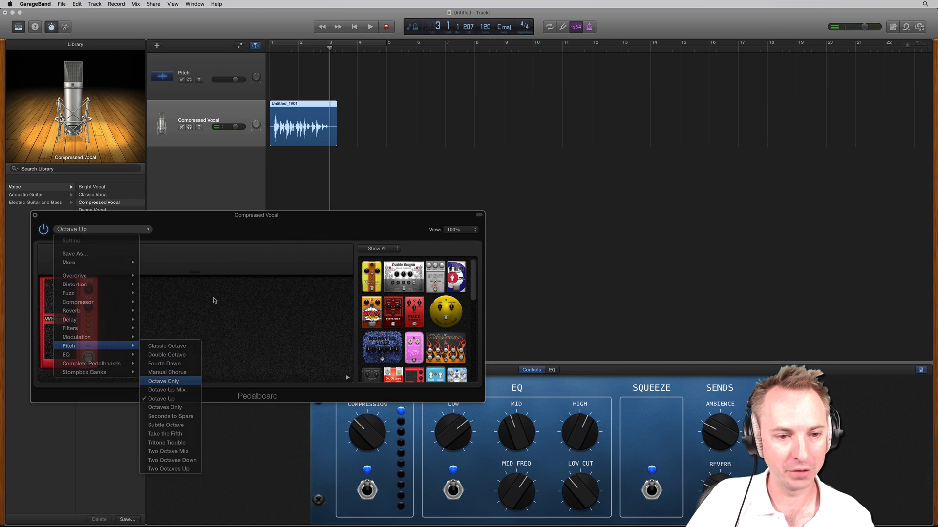
Step: Apply the Octave Only pitch preset and listen to the vocal
click(163, 381)
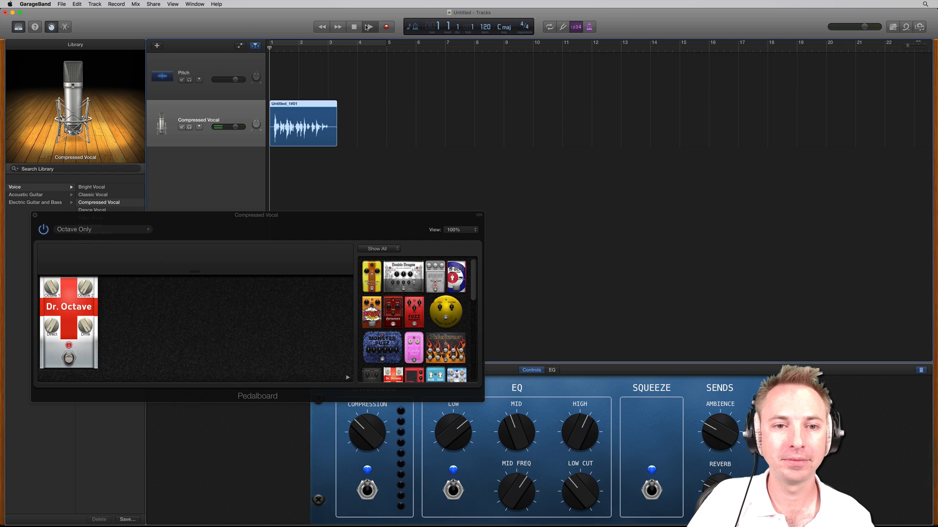
click(370, 27)
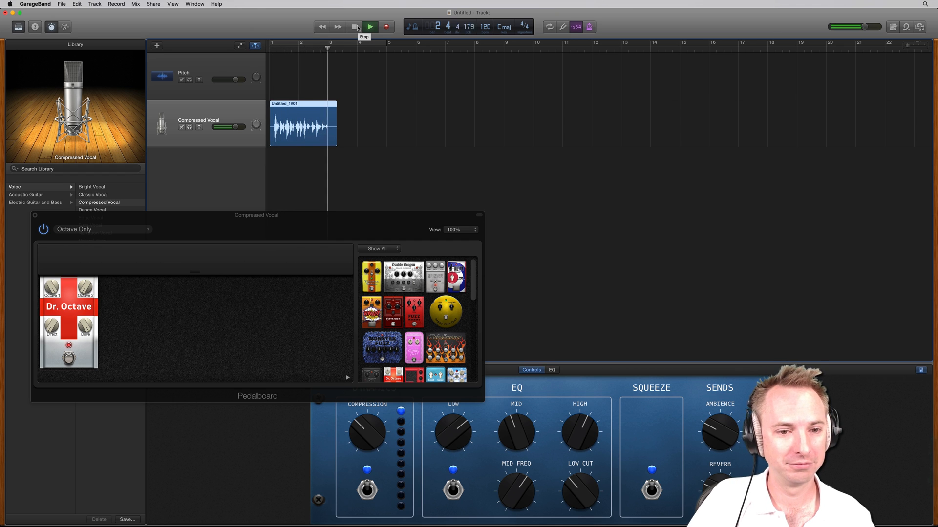
click(369, 26)
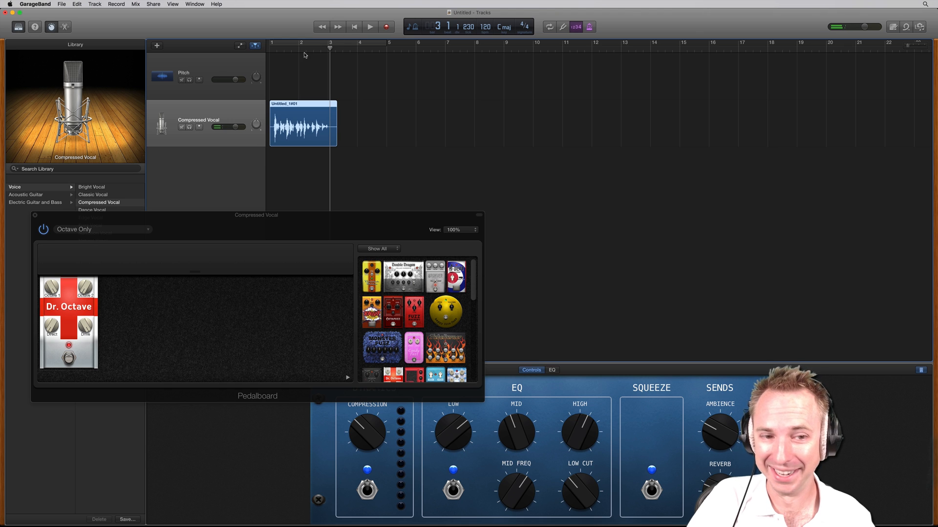
click(101, 230)
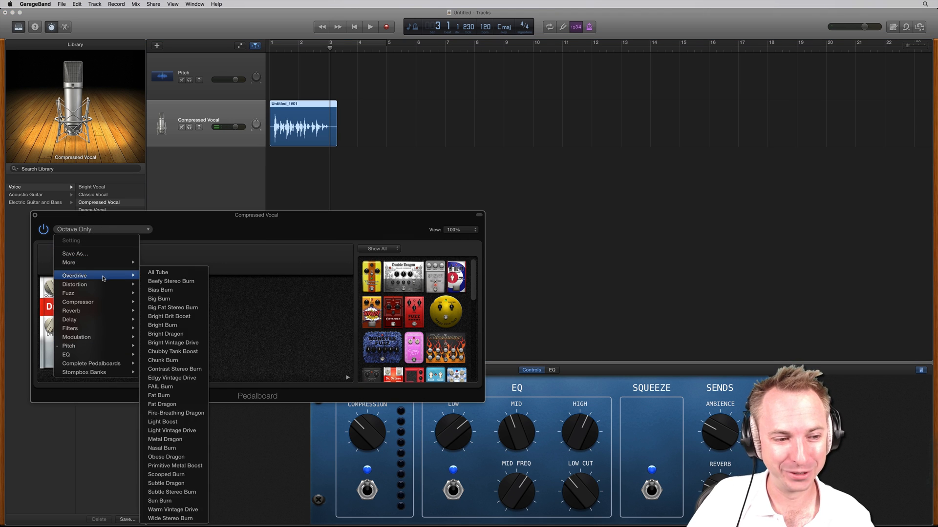
mouse_move(87, 346)
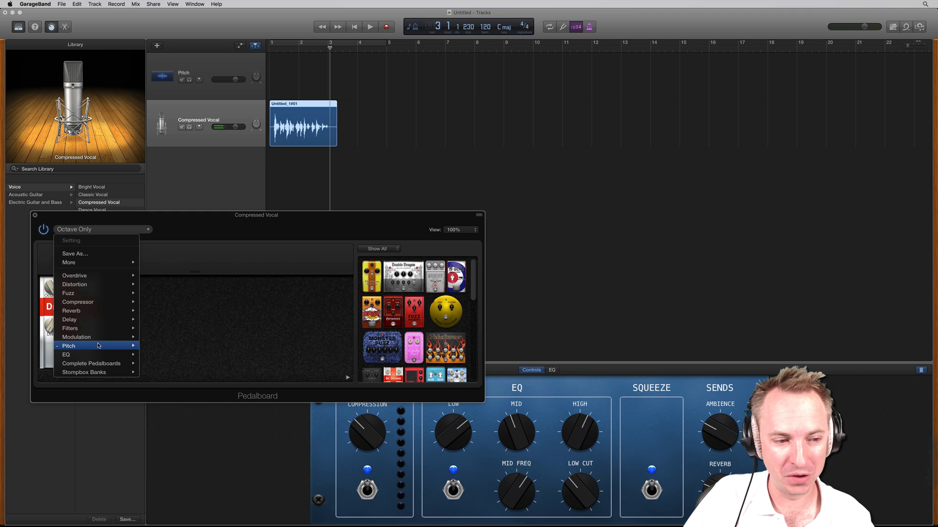
Step: Apply the Pitch > Fourth Down preset and audition the vocal through the Whammy pedal
click(69, 346)
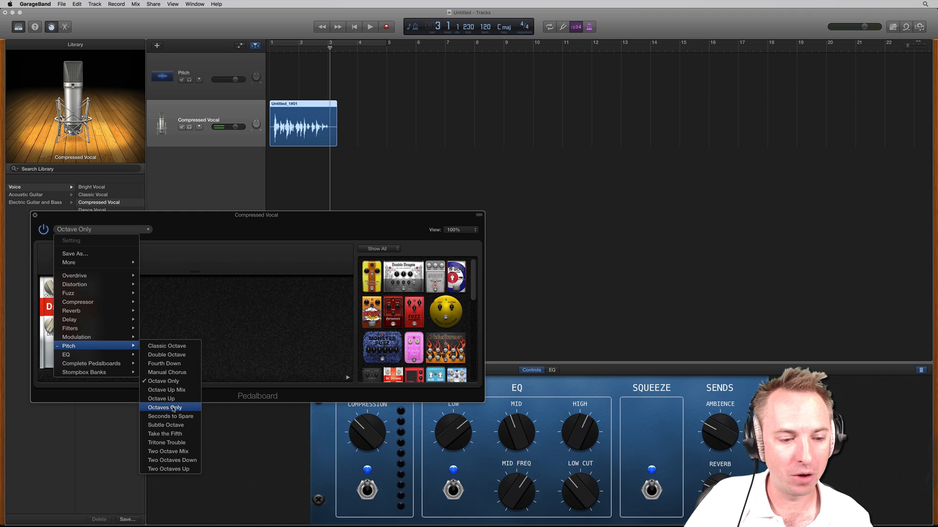
mouse_move(165, 434)
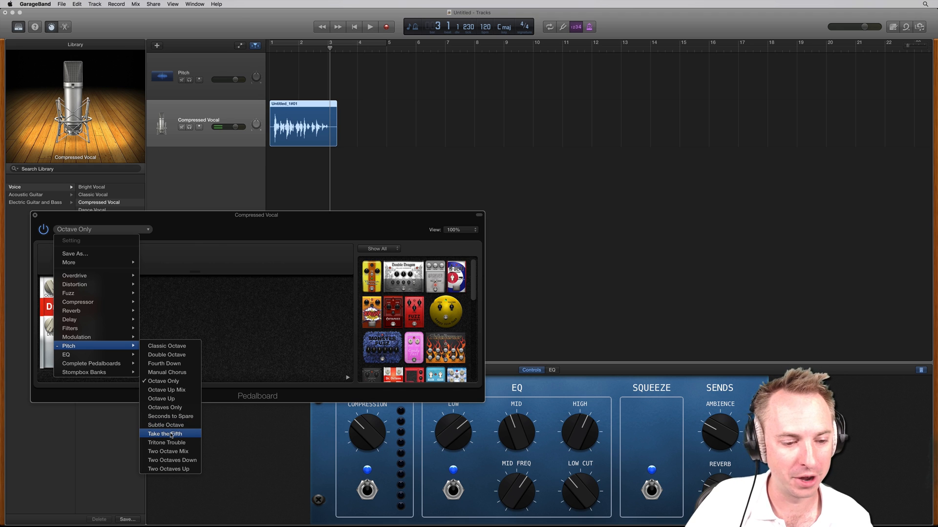
mouse_move(167, 372)
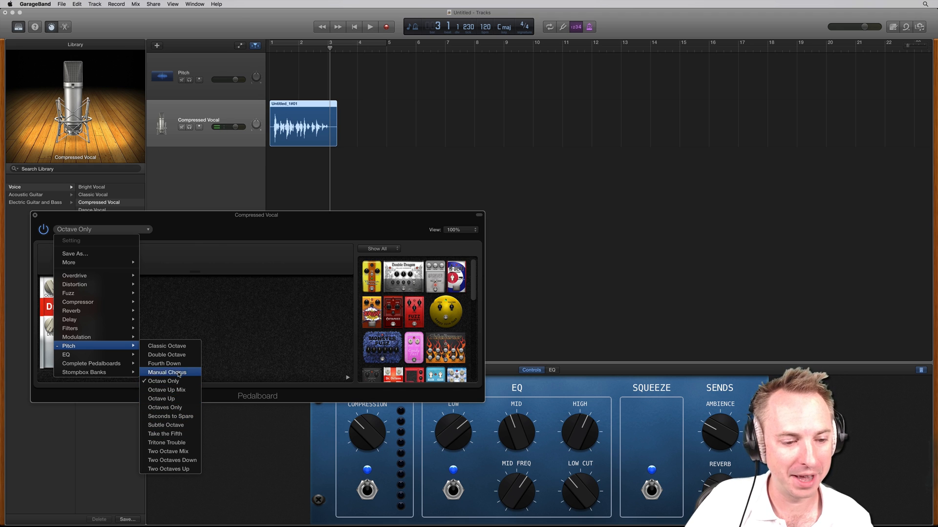
click(166, 363)
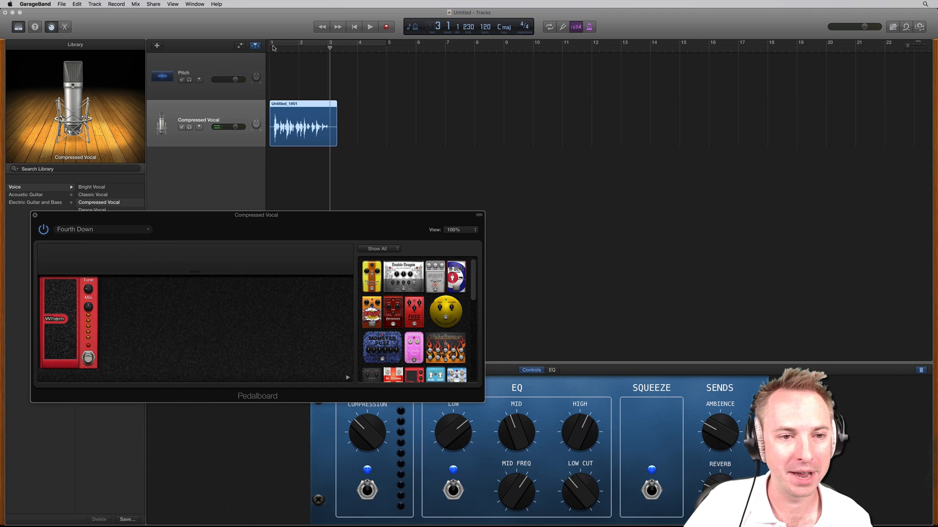
click(369, 26)
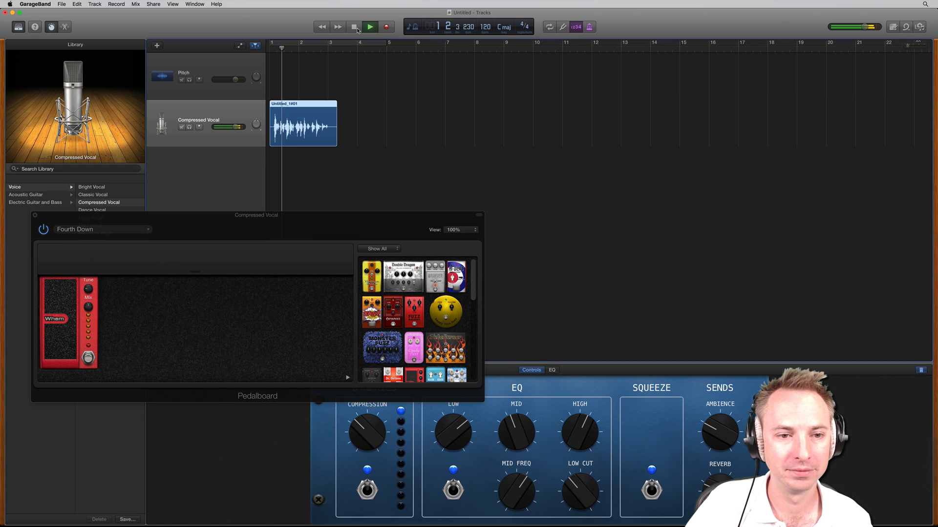
click(370, 27)
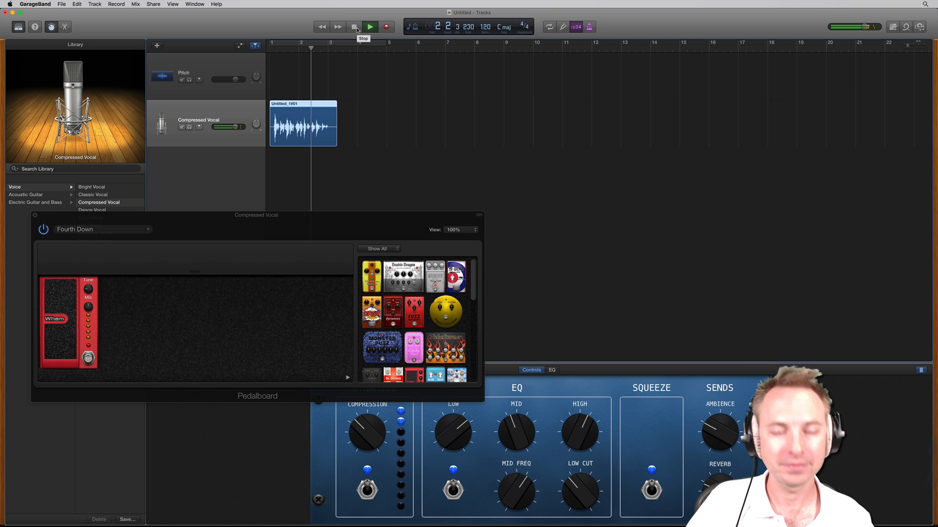
click(369, 27)
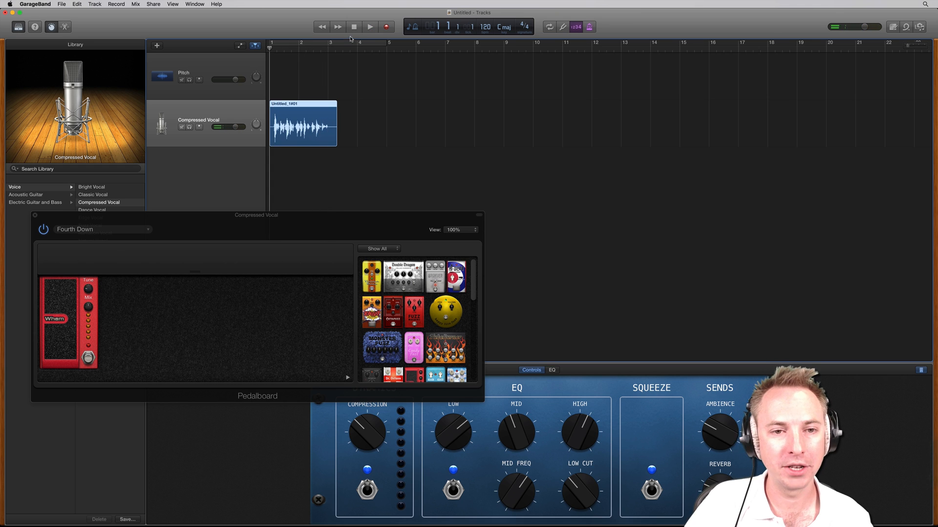
Step: Tweak the Wham pedal's Tune and Mix knobs while replaying the vocal
click(370, 27)
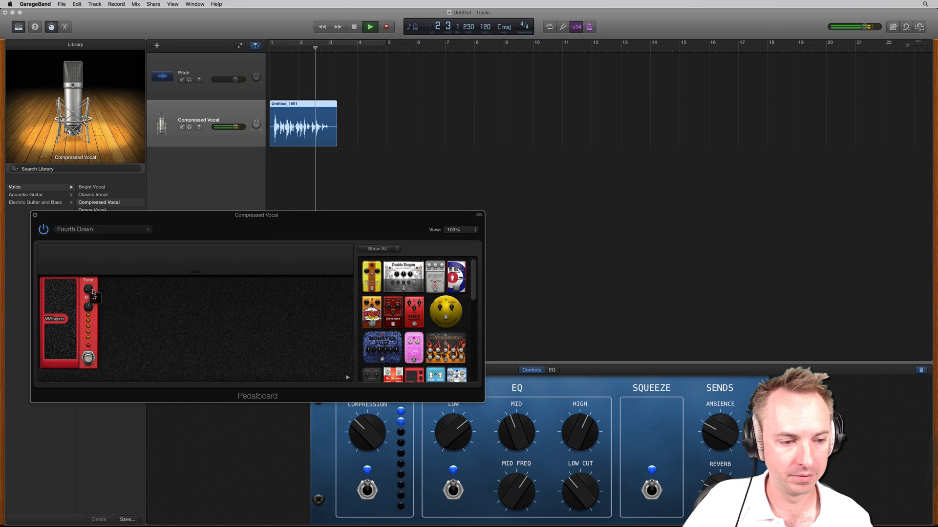
click(369, 26)
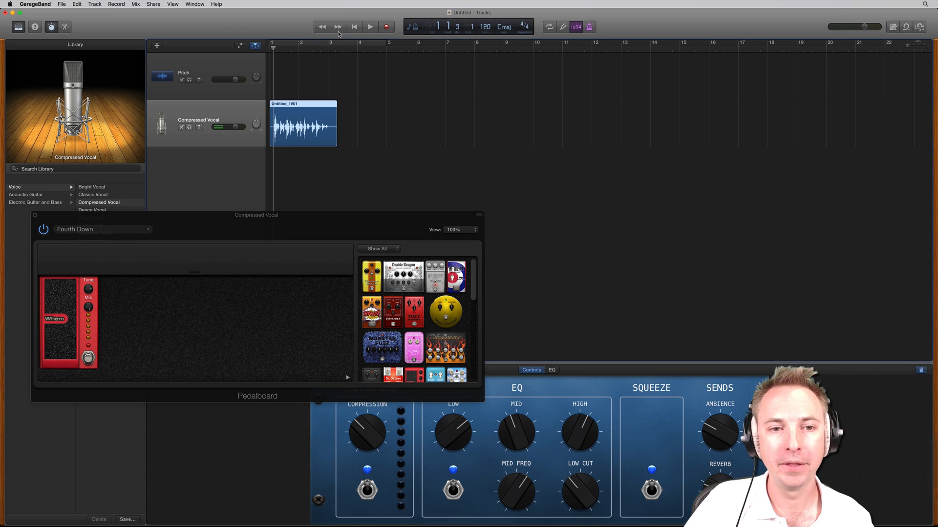
click(370, 26)
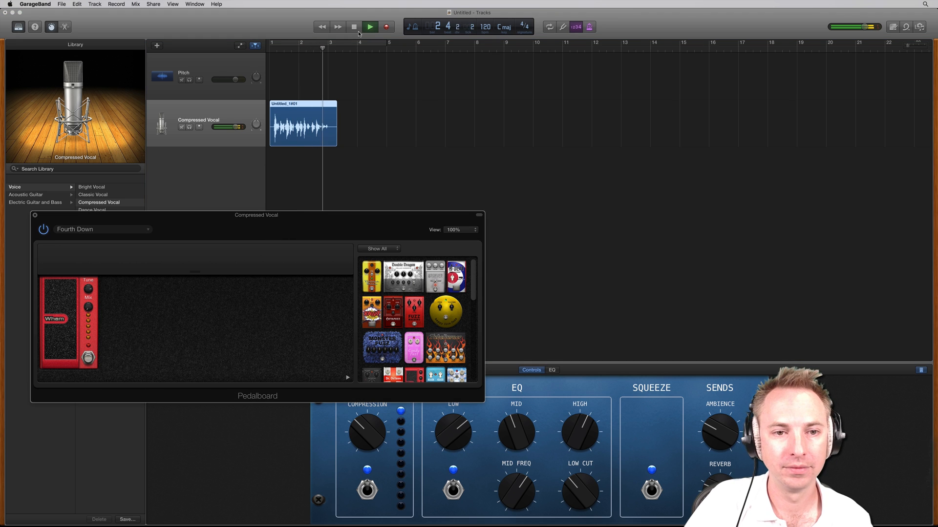
click(369, 26)
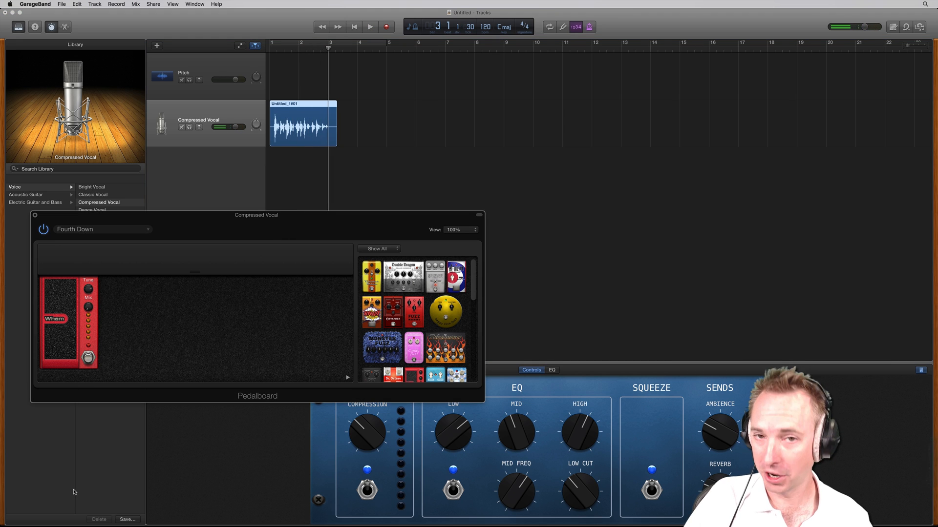
mouse_move(88, 306)
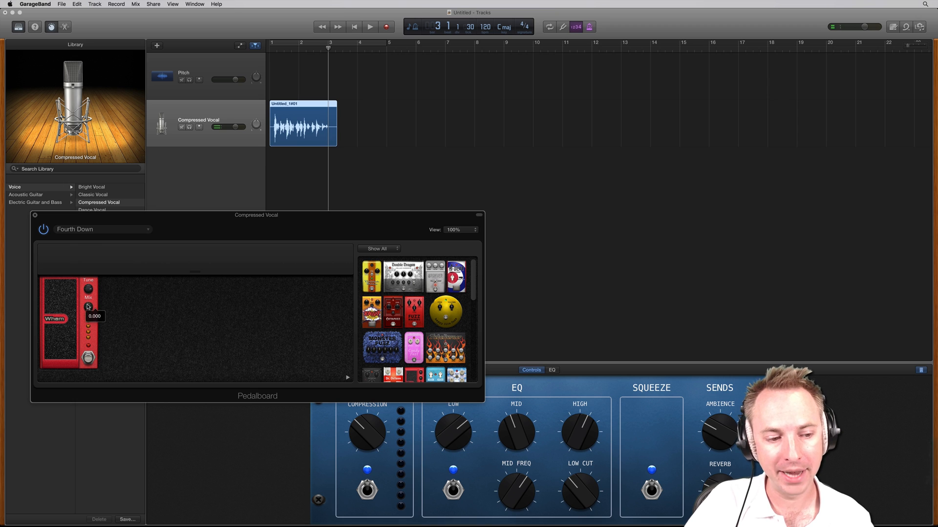
click(353, 26)
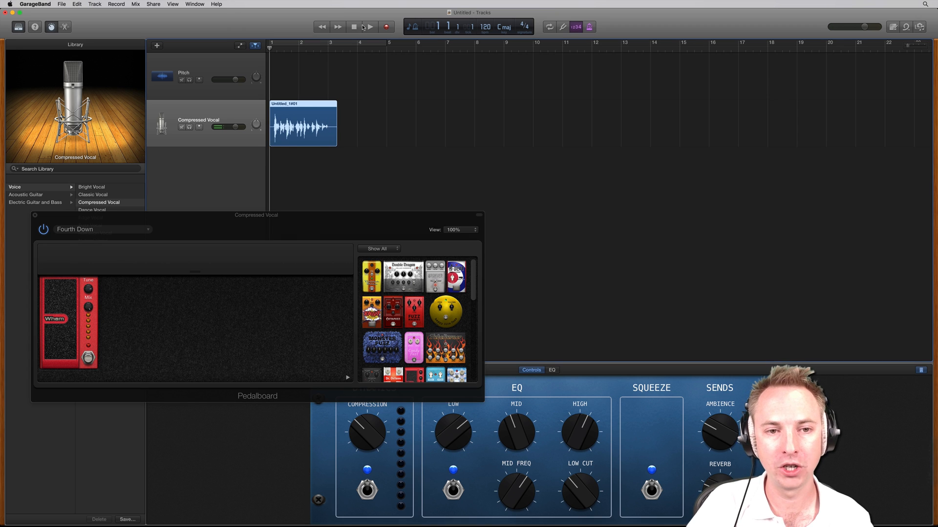
click(368, 26)
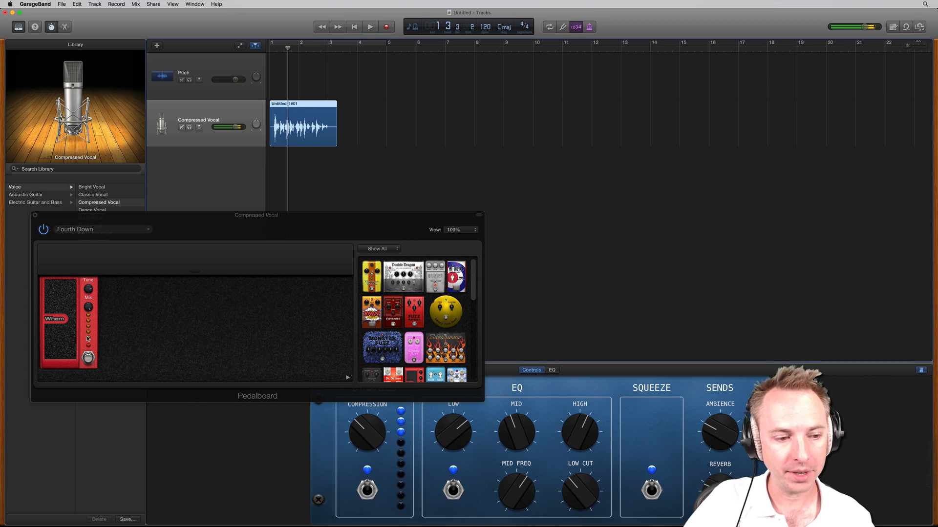